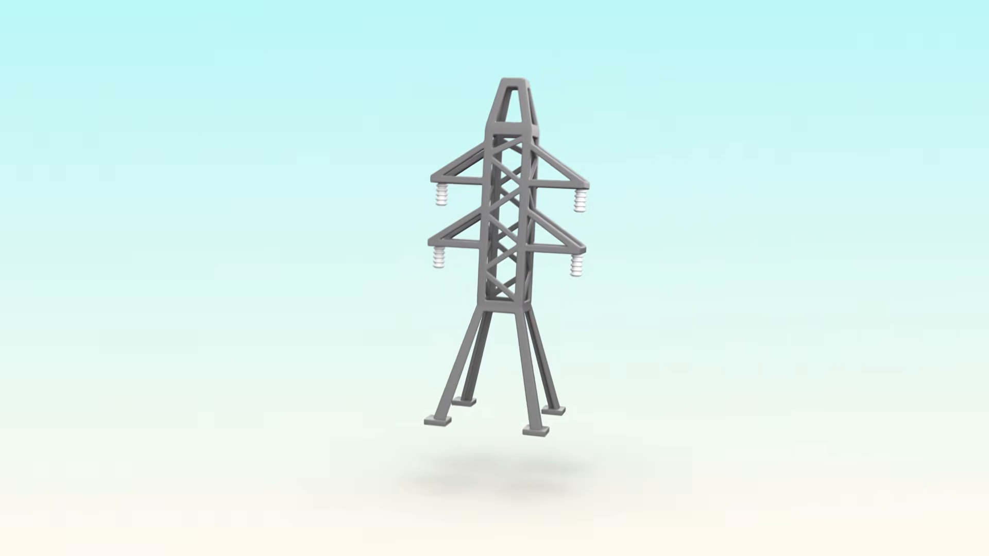
pyautogui.moveTo(517, 265); pyautogui.dragTo(486, 253)
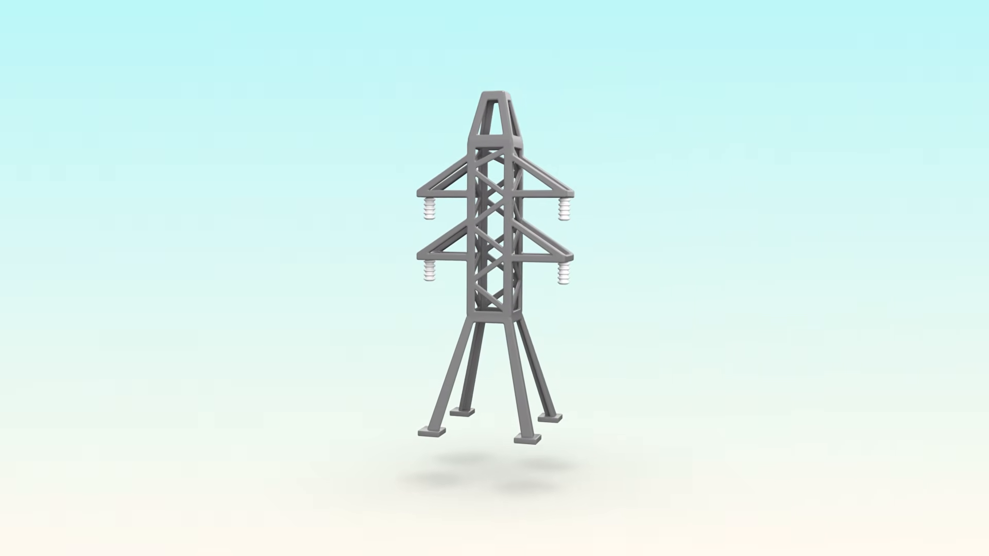